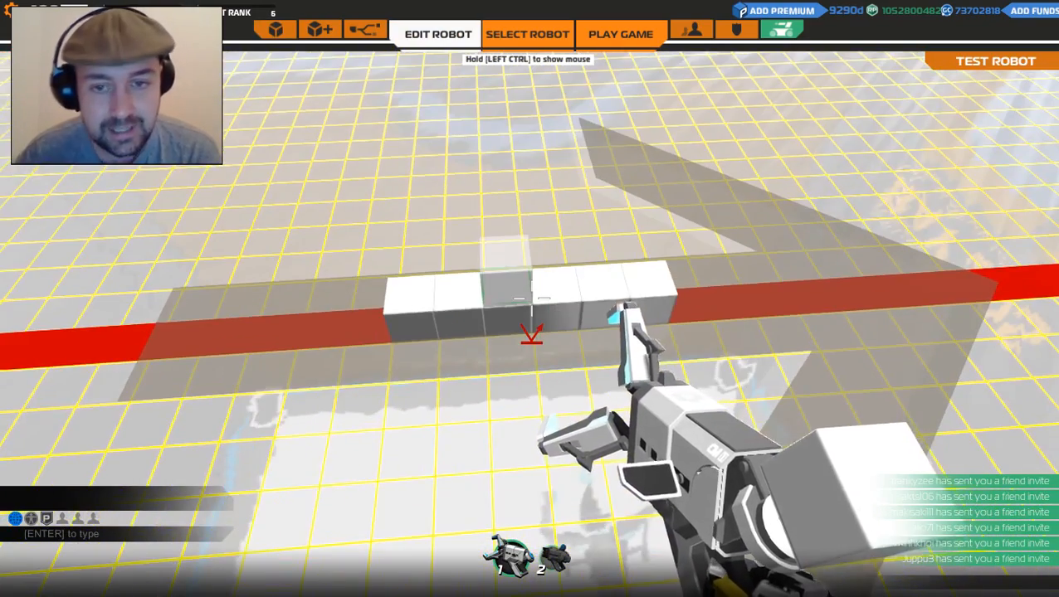
Scroll the Movement parts shop to the wings and queue 140 Wing Hawk for 8400 cubes.
{"action": "left_click", "coordinate": [275, 29]}
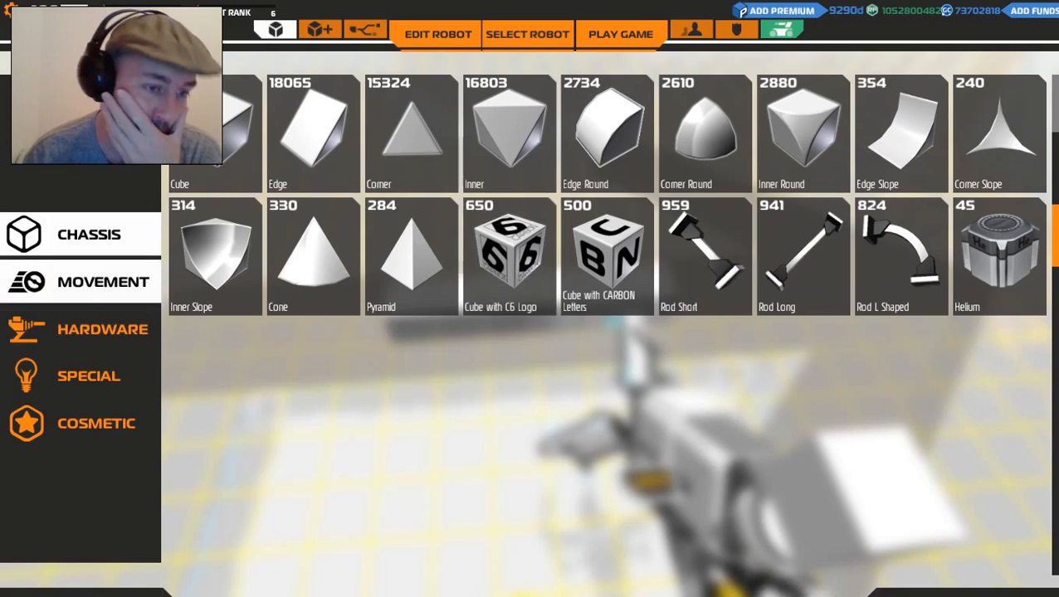
{"action": "left_click", "coordinate": [103, 282]}
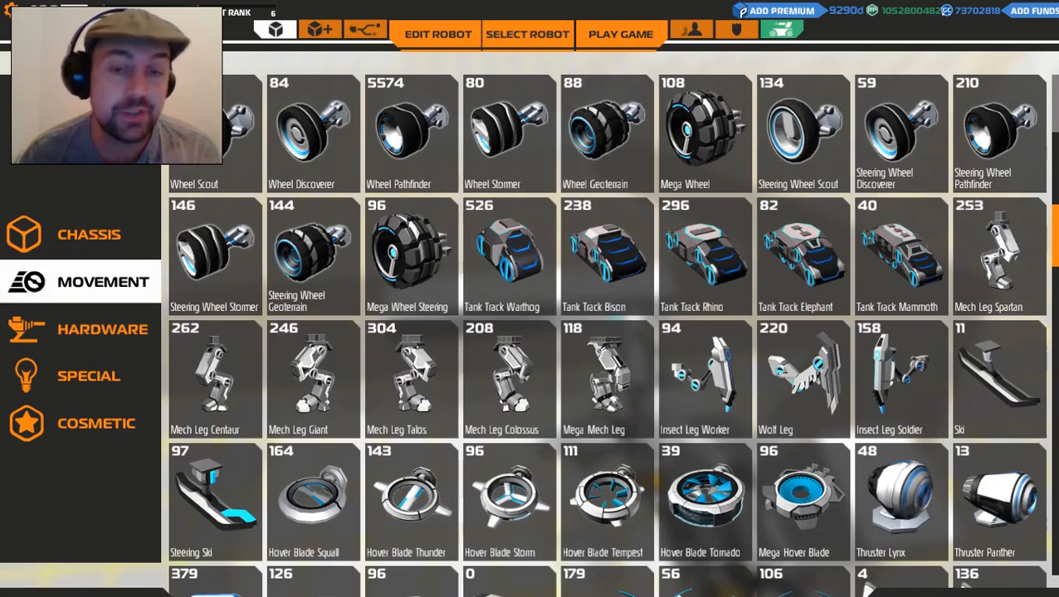
{"action": "scroll", "scroll_direction": "down", "scroll_amount": 3}
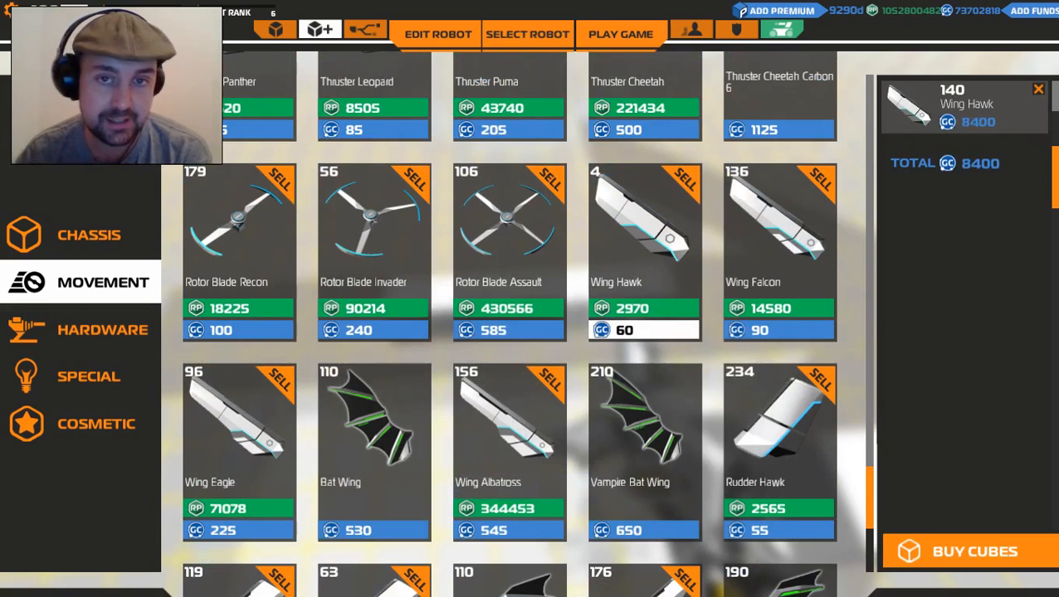
Place Wing Hawk sections along the left and right sides of the cube body.
{"action": "scroll", "scroll_direction": "down", "scroll_amount": 3}
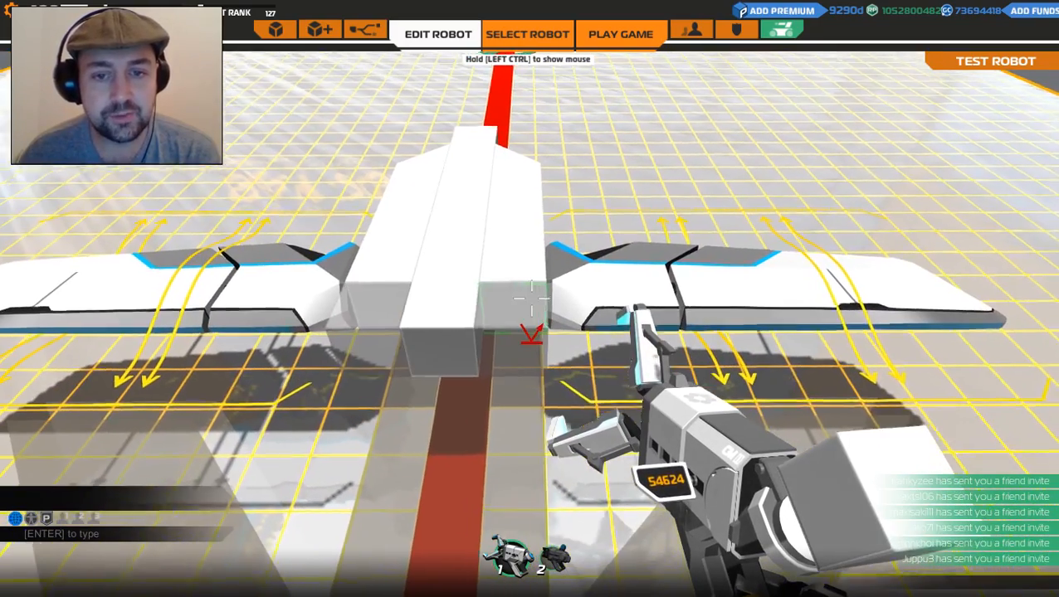
Pick an angular chassis block and build a sloped structure beneath a wing.
{"action": "left_click", "coordinate": [274, 29]}
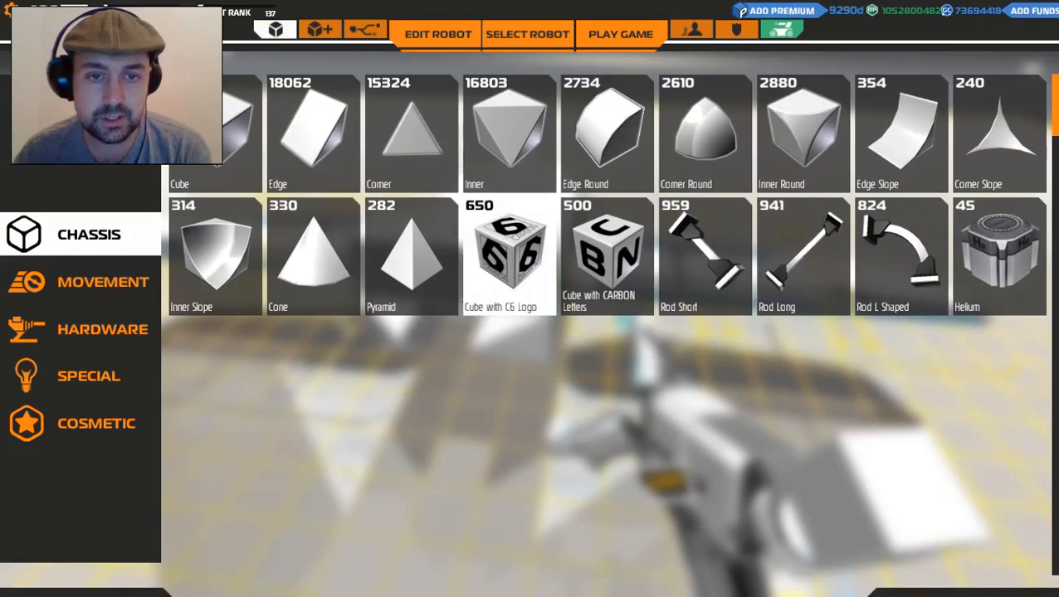
{"action": "left_click", "coordinate": [437, 34]}
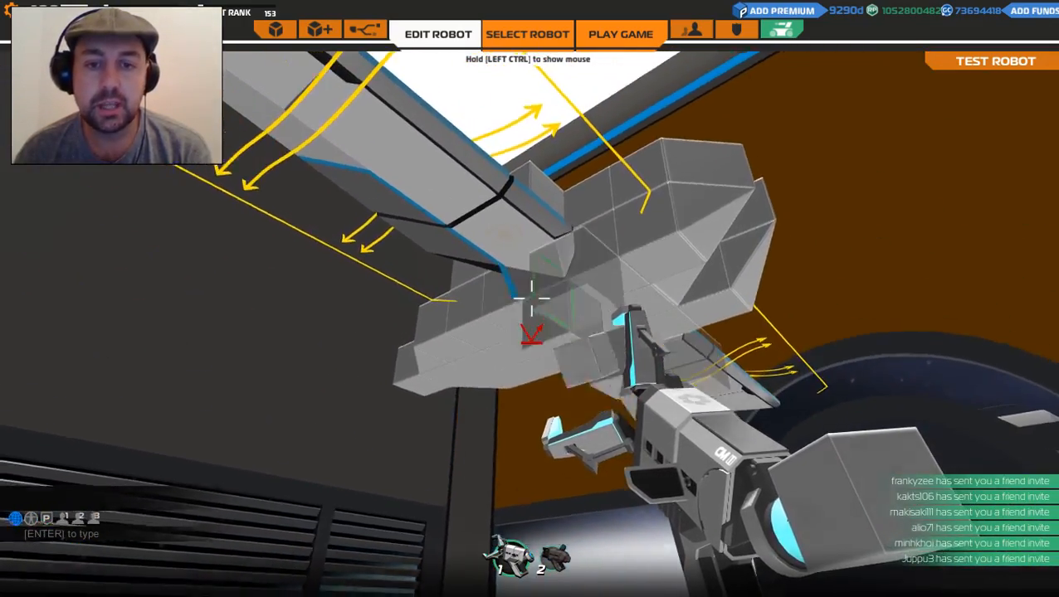
In the Movement parts, scroll past the thrusters and select Wing Hawk.
{"action": "left_click", "coordinate": [275, 30]}
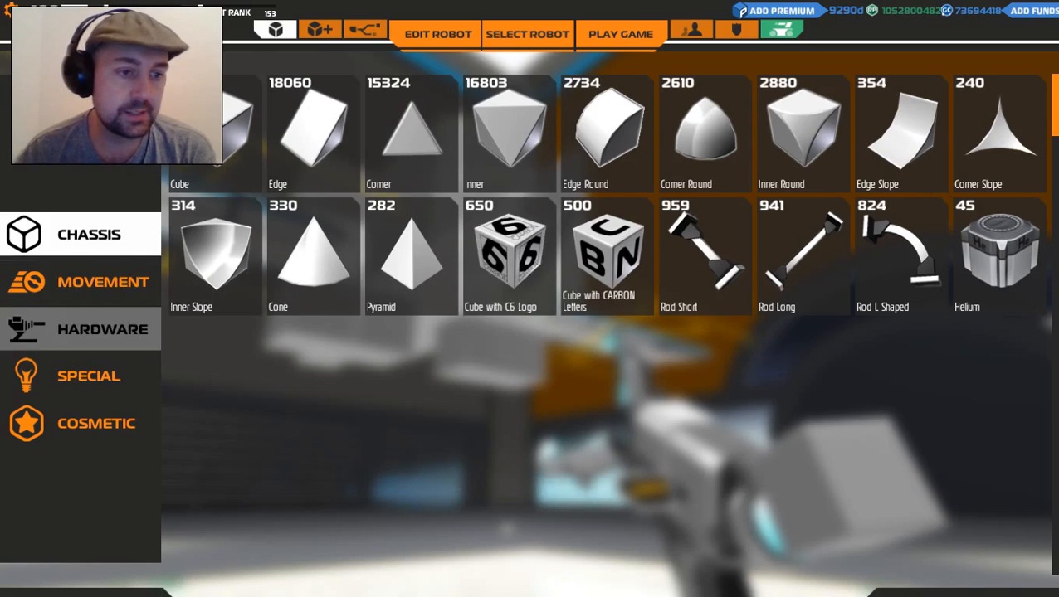
{"action": "left_click", "coordinate": [103, 282]}
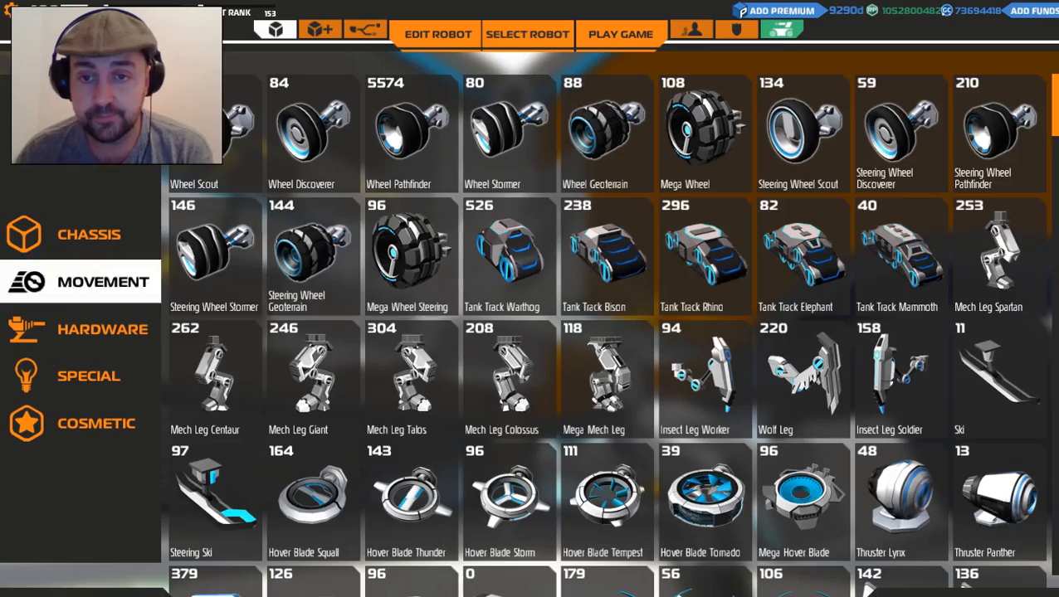
{"action": "scroll", "scroll_direction": "down", "scroll_amount": 3}
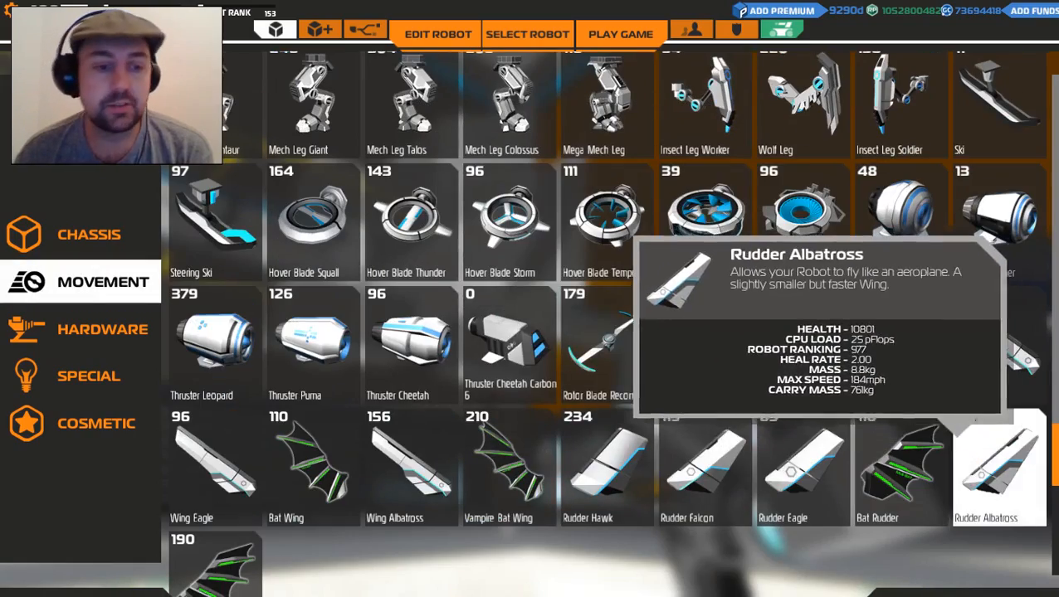
{"action": "mouse_move", "coordinate": [901, 349]}
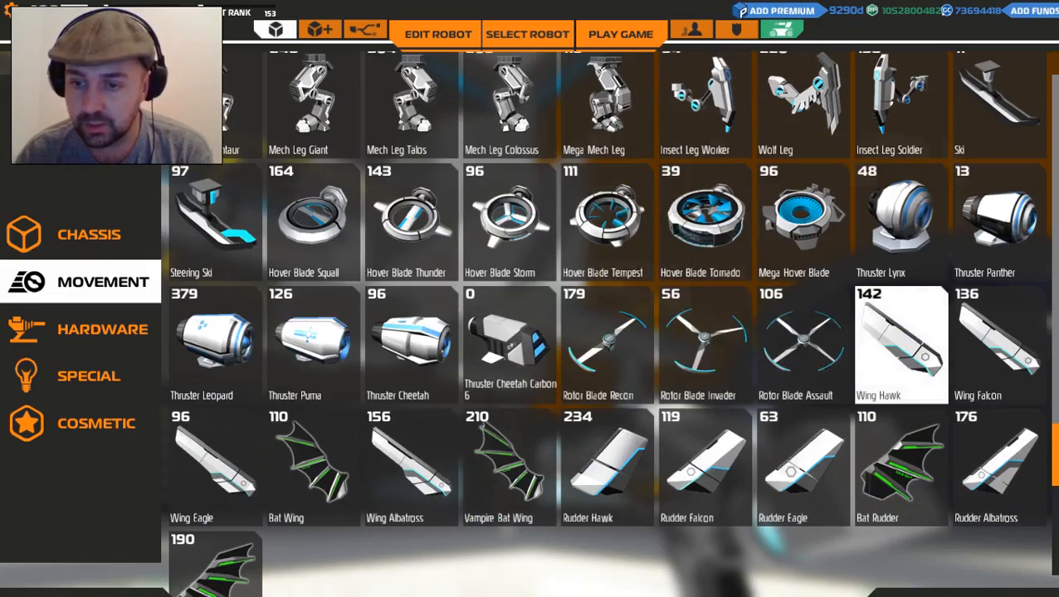
{"action": "left_click", "coordinate": [437, 34]}
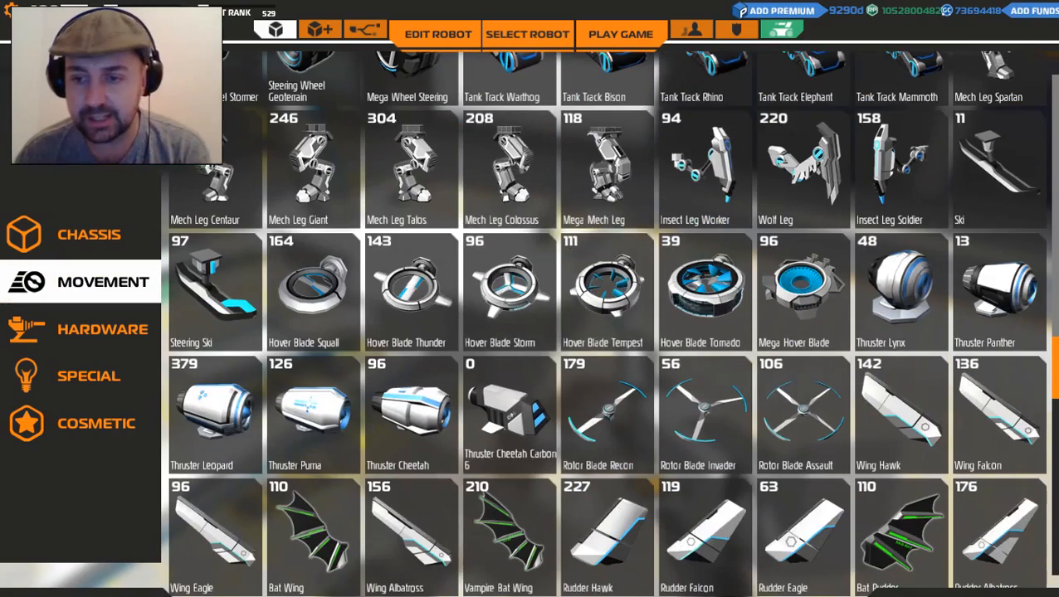
Pick a Movement part and resume placing blocks on the angular grey hull.
{"action": "scroll", "scroll_direction": "down", "scroll_amount": 3}
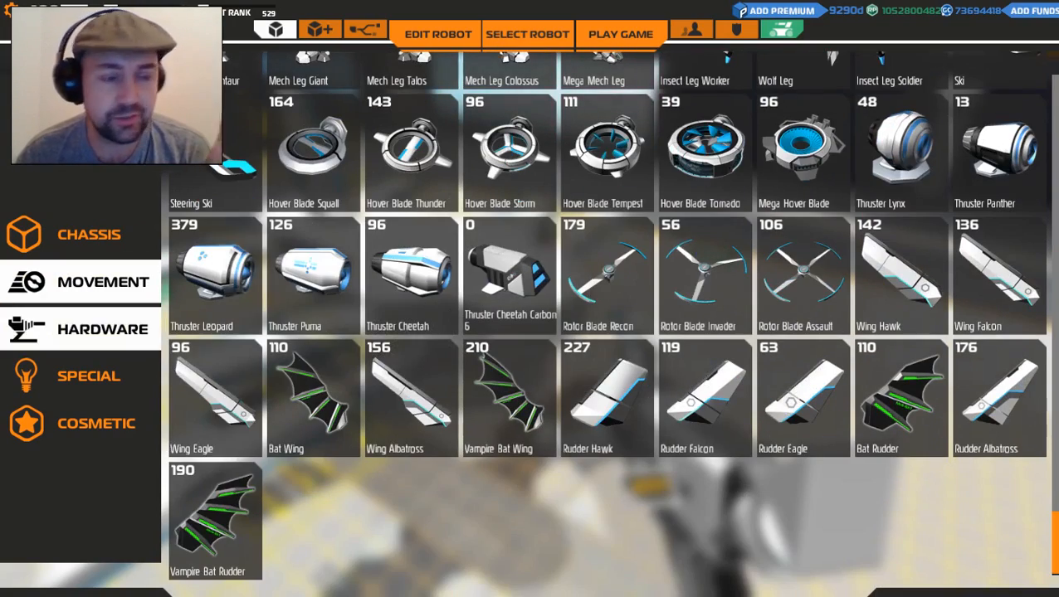
{"action": "left_click", "coordinate": [438, 34]}
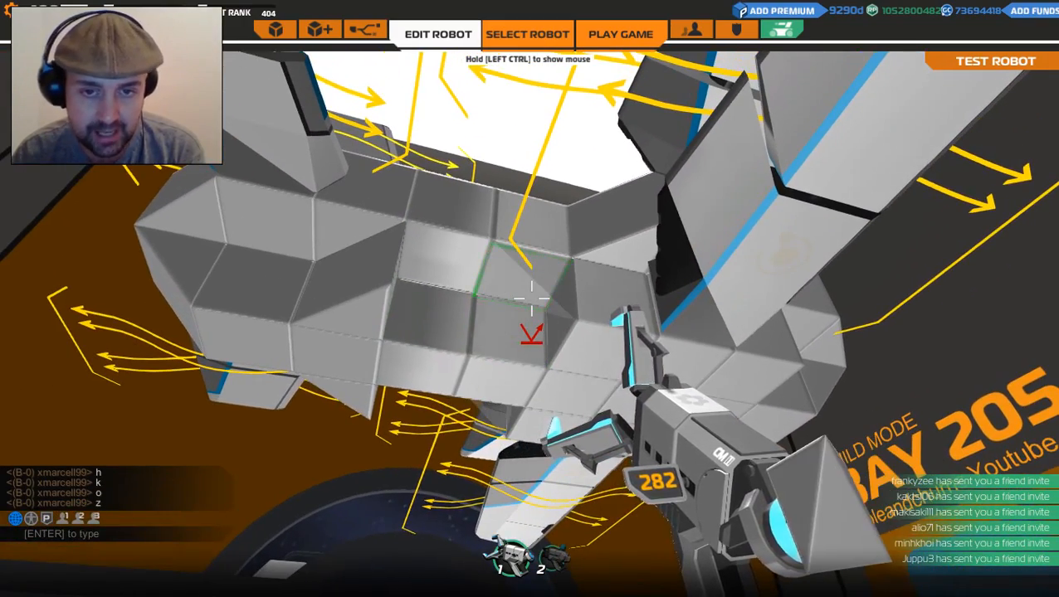
Select a movement part and add a tall tail fin with small rear stabilizers.
{"action": "left_click", "coordinate": [274, 30]}
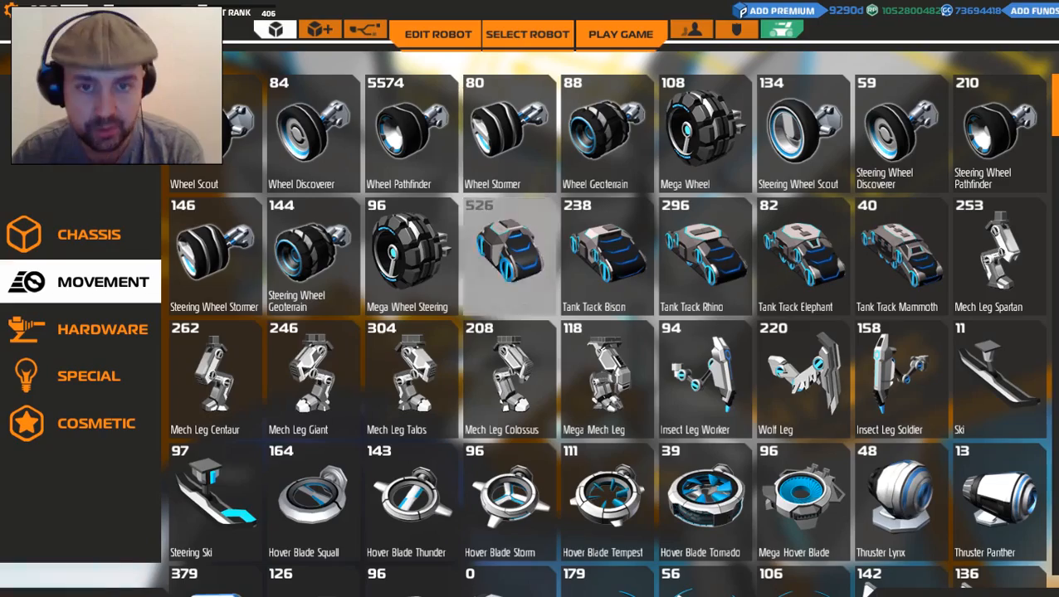
{"action": "left_click", "coordinate": [436, 34]}
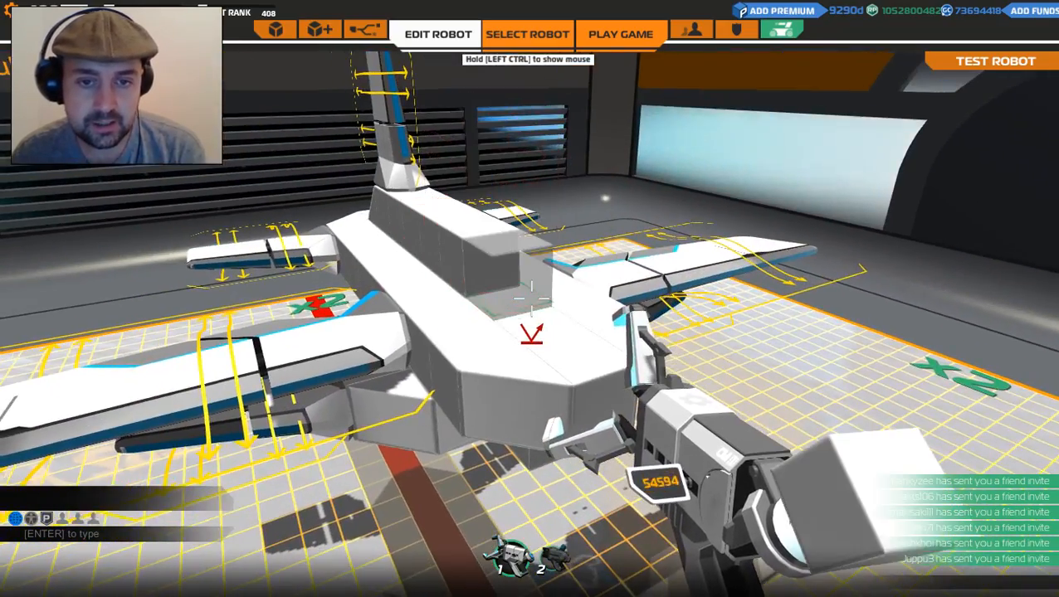
Select movement parts and attach round hover-style parts, raising robot rank to 712.
{"action": "left_click", "coordinate": [274, 29]}
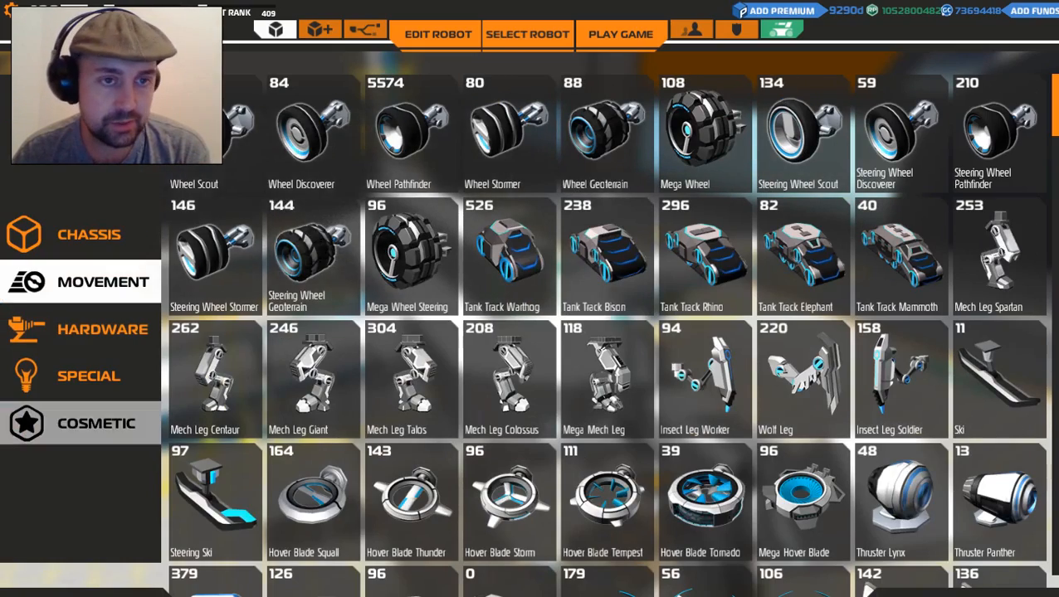
{"action": "left_click", "coordinate": [437, 34]}
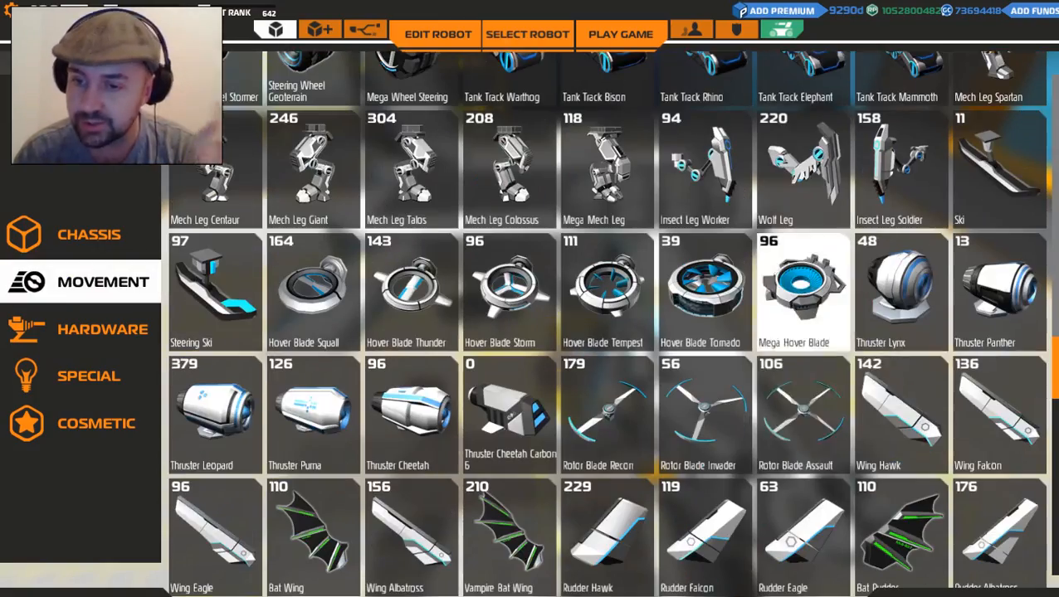
{"action": "left_click", "coordinate": [437, 34]}
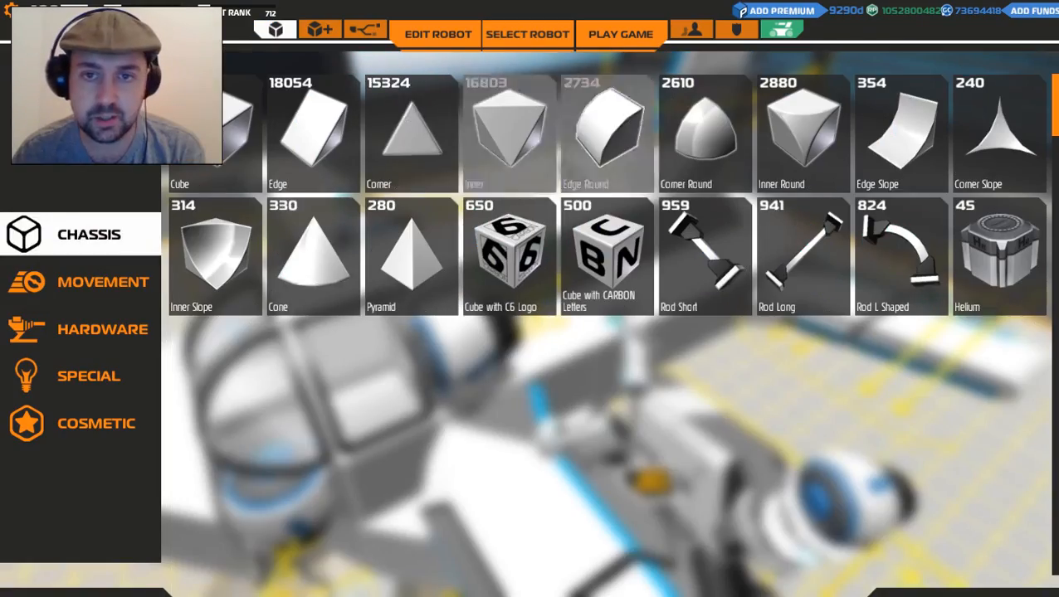
Mount a rounded bubble cockpit canopy and thrusters on the plane's nose.
{"action": "left_click", "coordinate": [438, 34]}
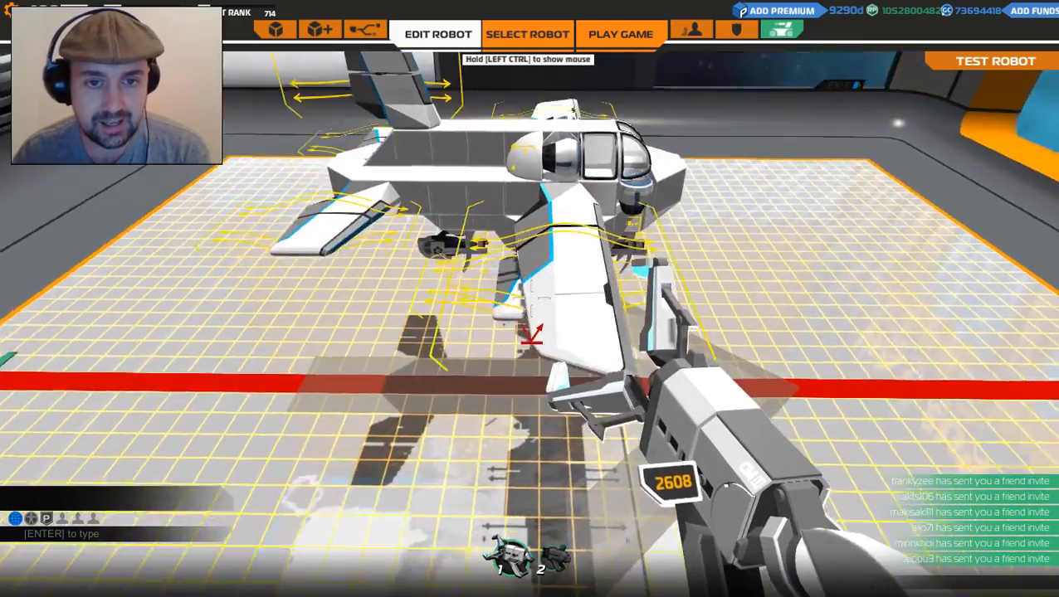
Fly the plane around the test arena, then open the Test Mode menu.
{"action": "key", "text": "Escape"}
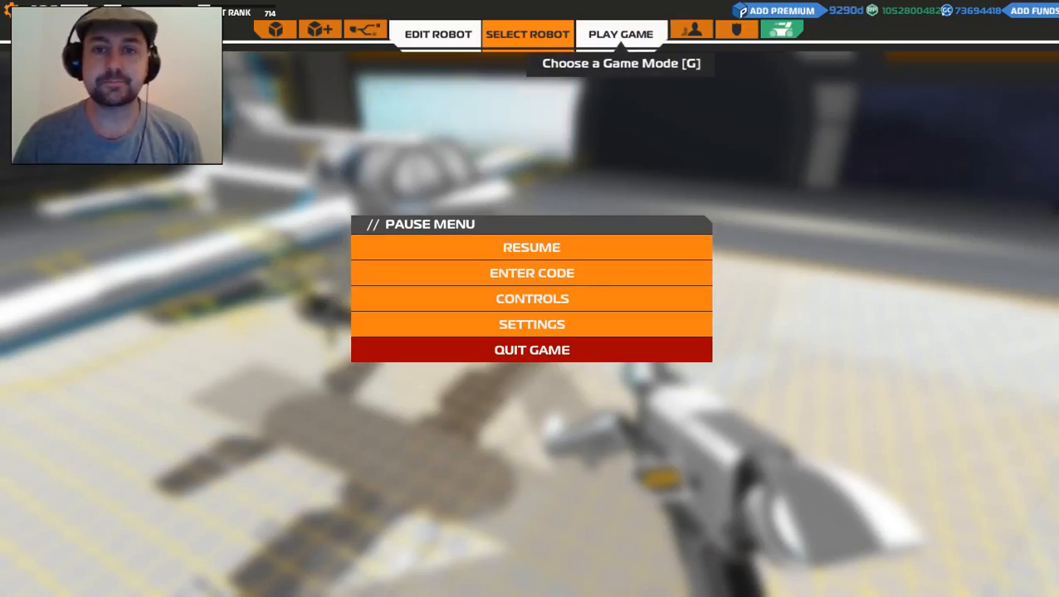
{"action": "left_click", "coordinate": [531, 247]}
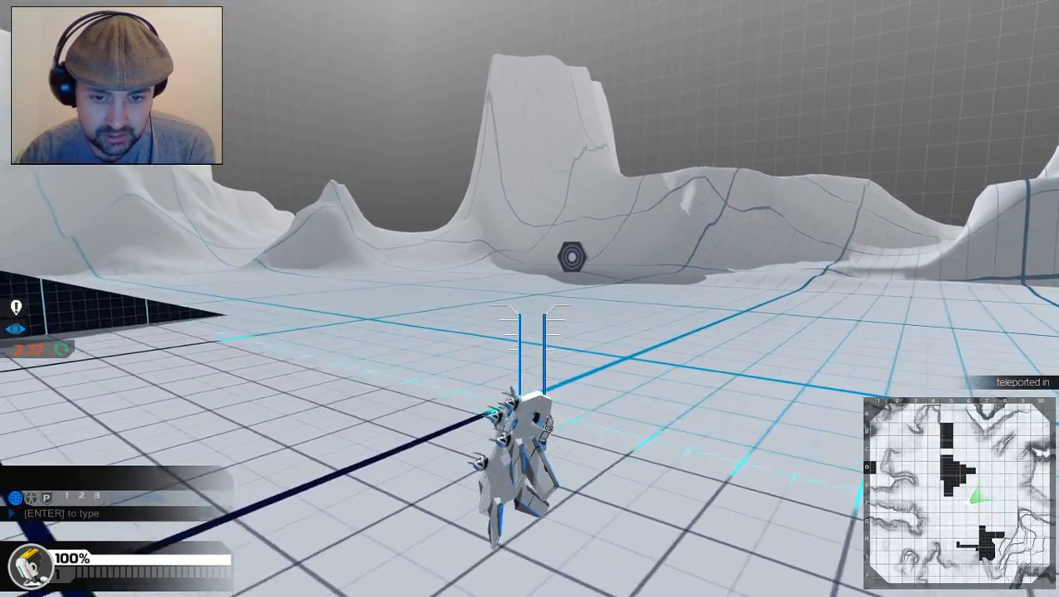
{"action": "key", "text": "Escape"}
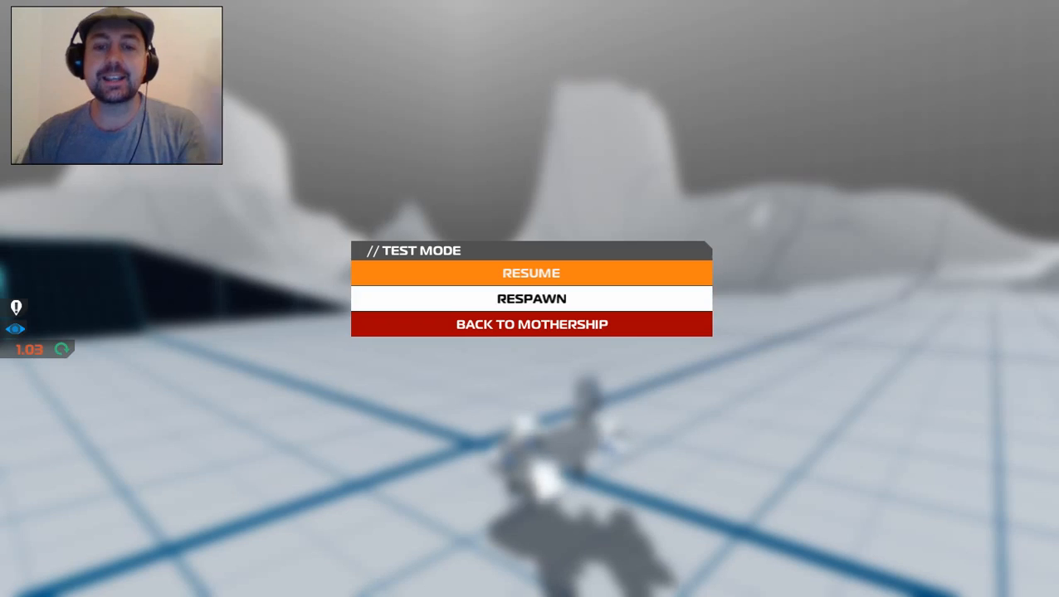
Go Back to Mothership and re-enter Edit Robot mode on the plane.
{"action": "left_click", "coordinate": [531, 324]}
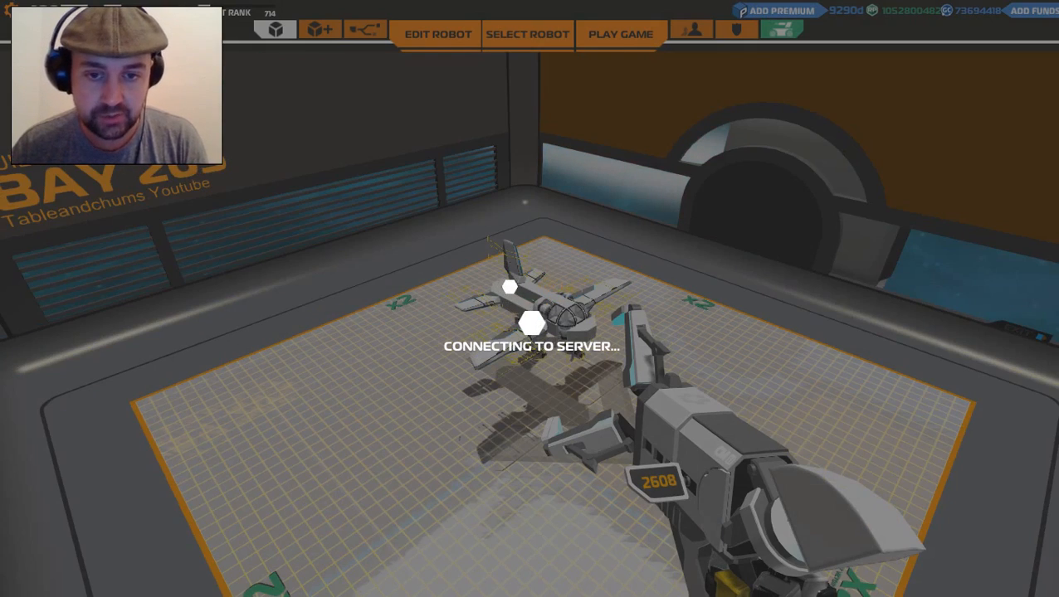
{"action": "left_click", "coordinate": [437, 34]}
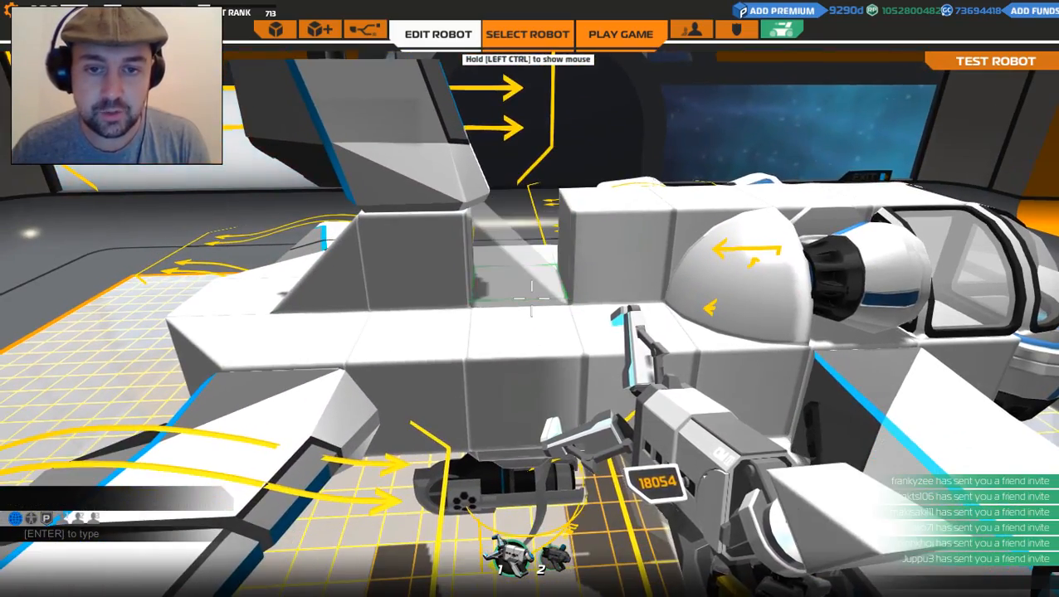
Select the Plasma Launcher from the parts catalogue and fit two beneath the fuselage.
{"action": "left_click", "coordinate": [275, 30]}
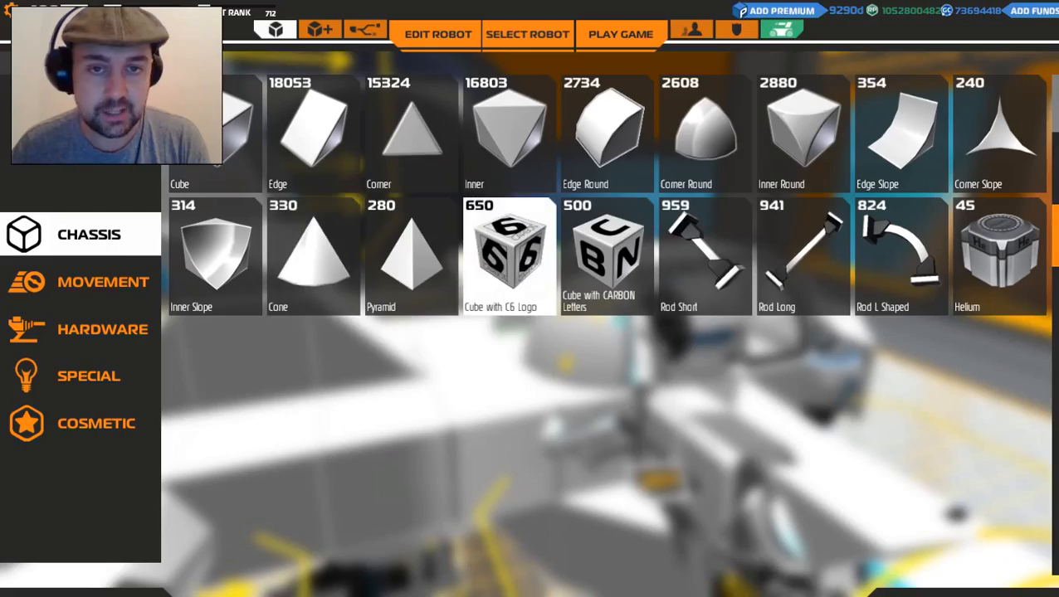
{"action": "left_click", "coordinate": [437, 34]}
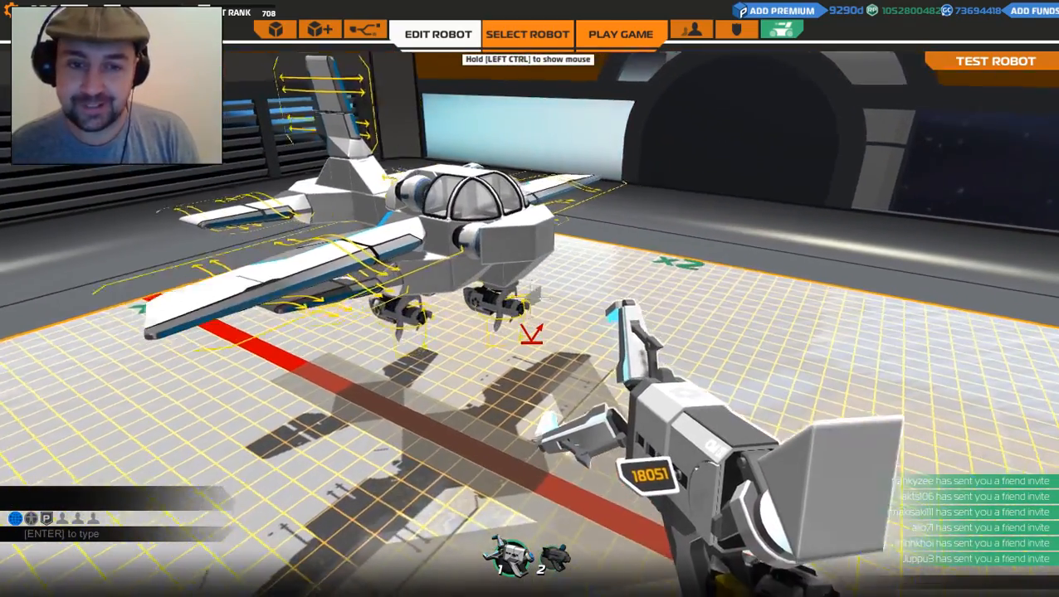
Test-fly the plasma-armed plane over the practice map, then pause into the Test Mode menu.
{"action": "left_click", "coordinate": [620, 34]}
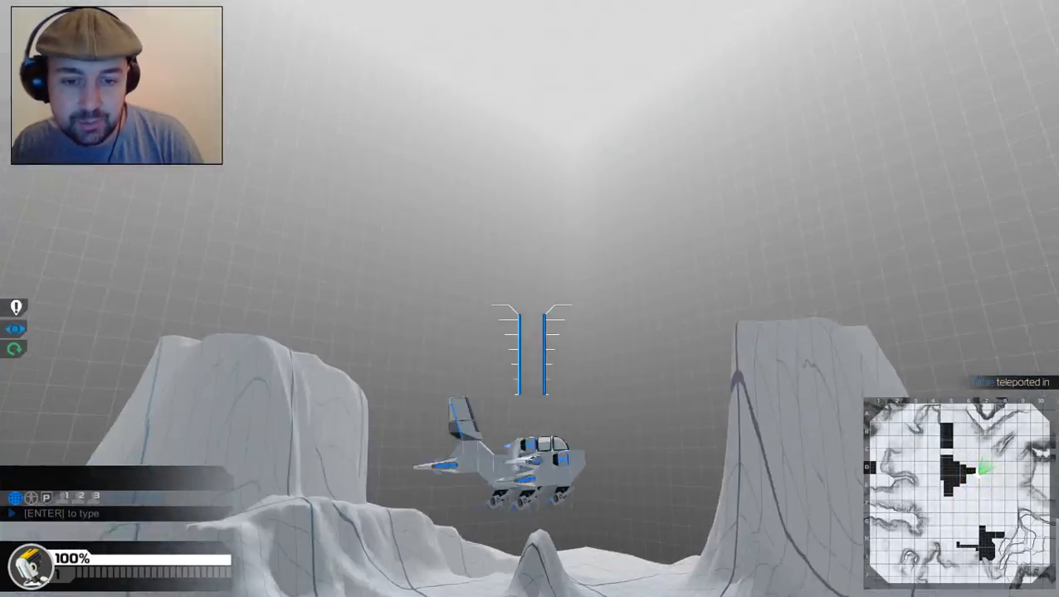
{"action": "key", "text": "Escape"}
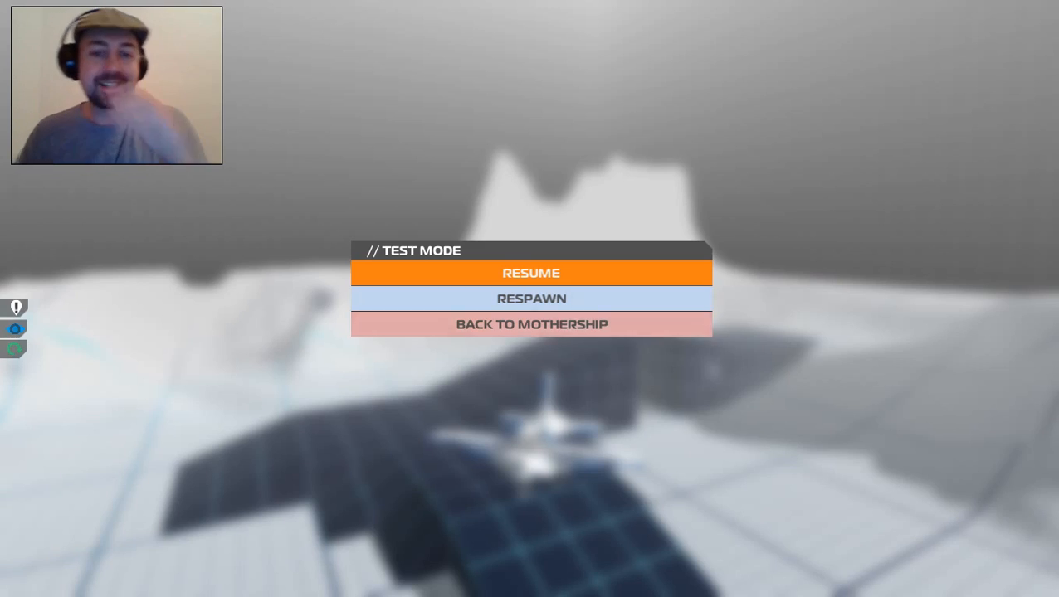